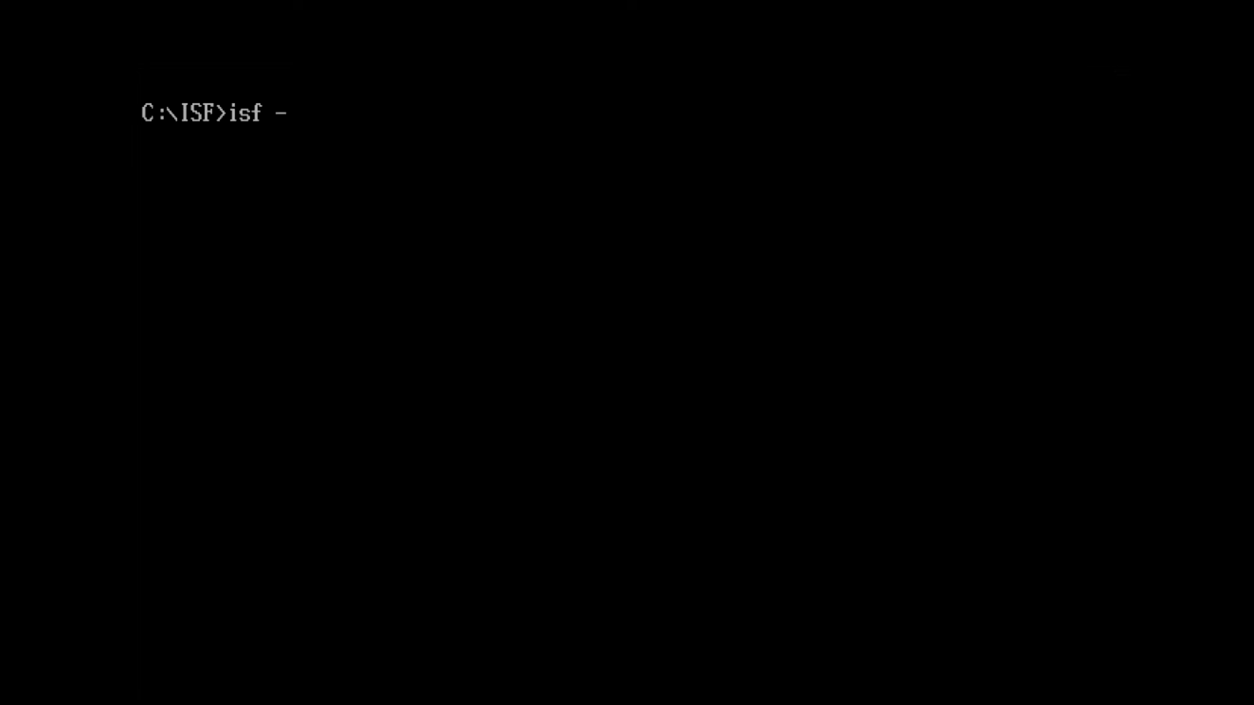
Enter the command isf -s256 -wc:\isf\Dumps\64DD_IPL.bin, removing a stray period after Dumps
type("s256 -")
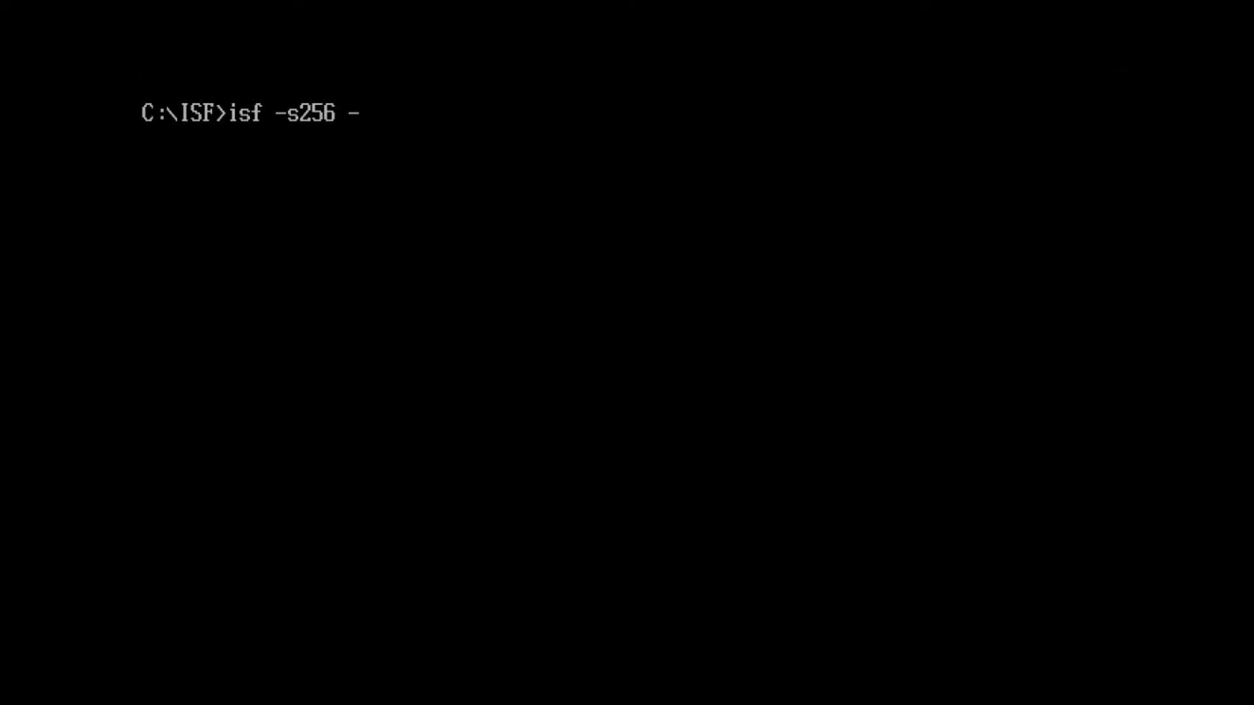
type("w")
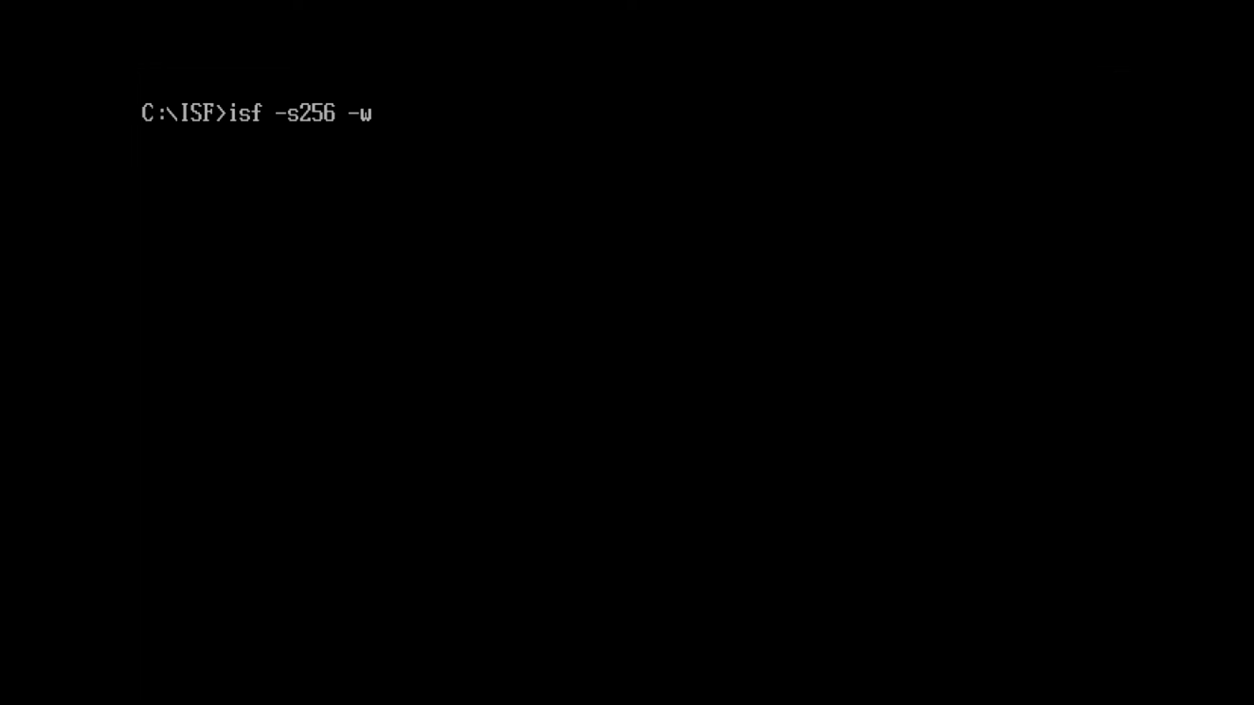
type("c:\\")
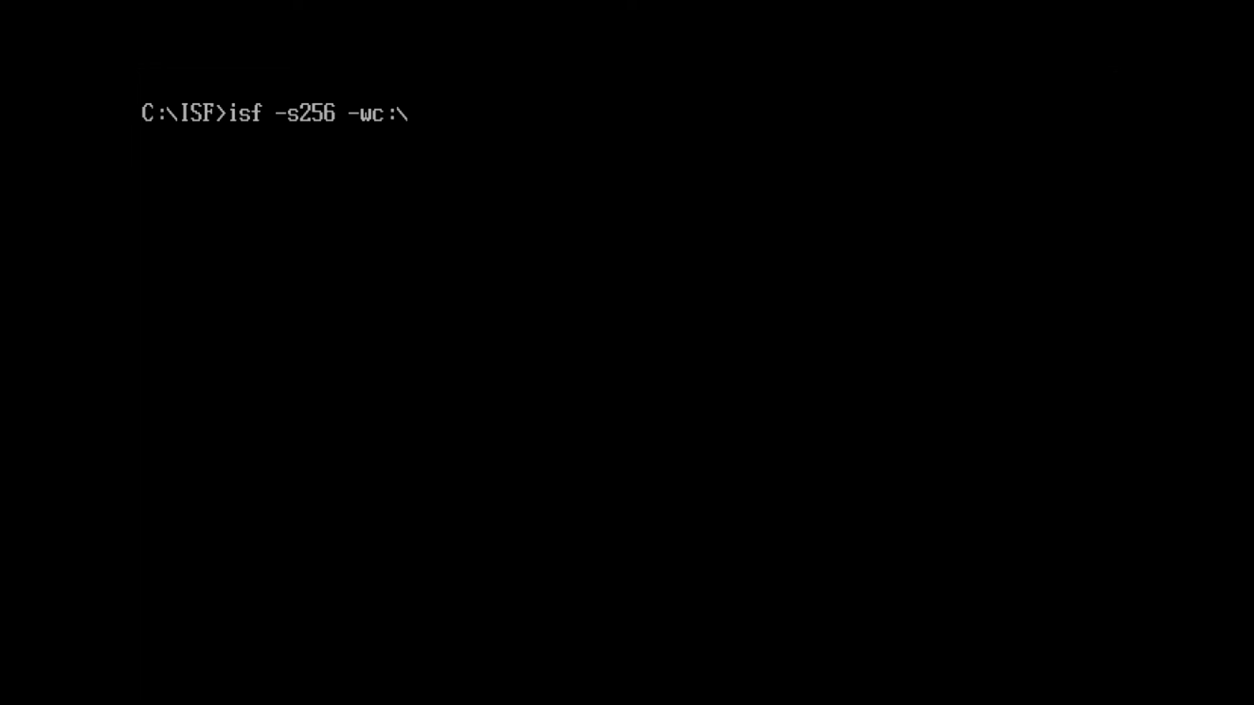
type("isf\\")
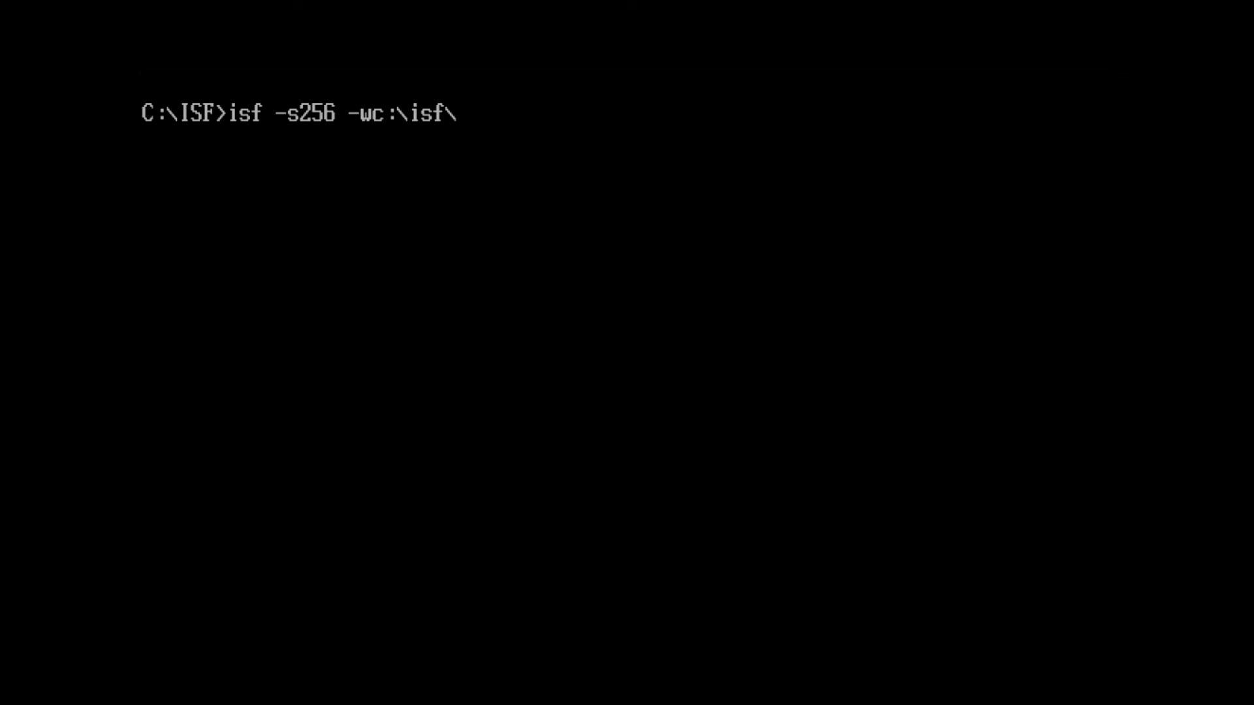
type("Dum")
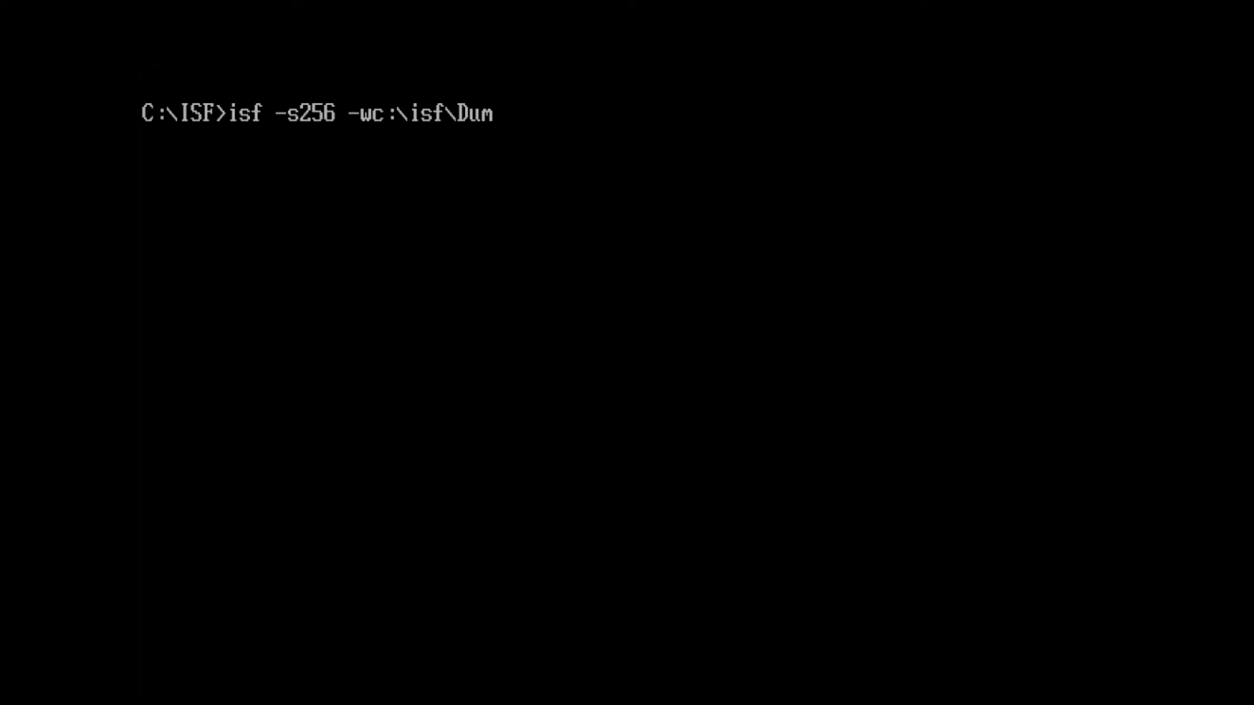
type("ps.")
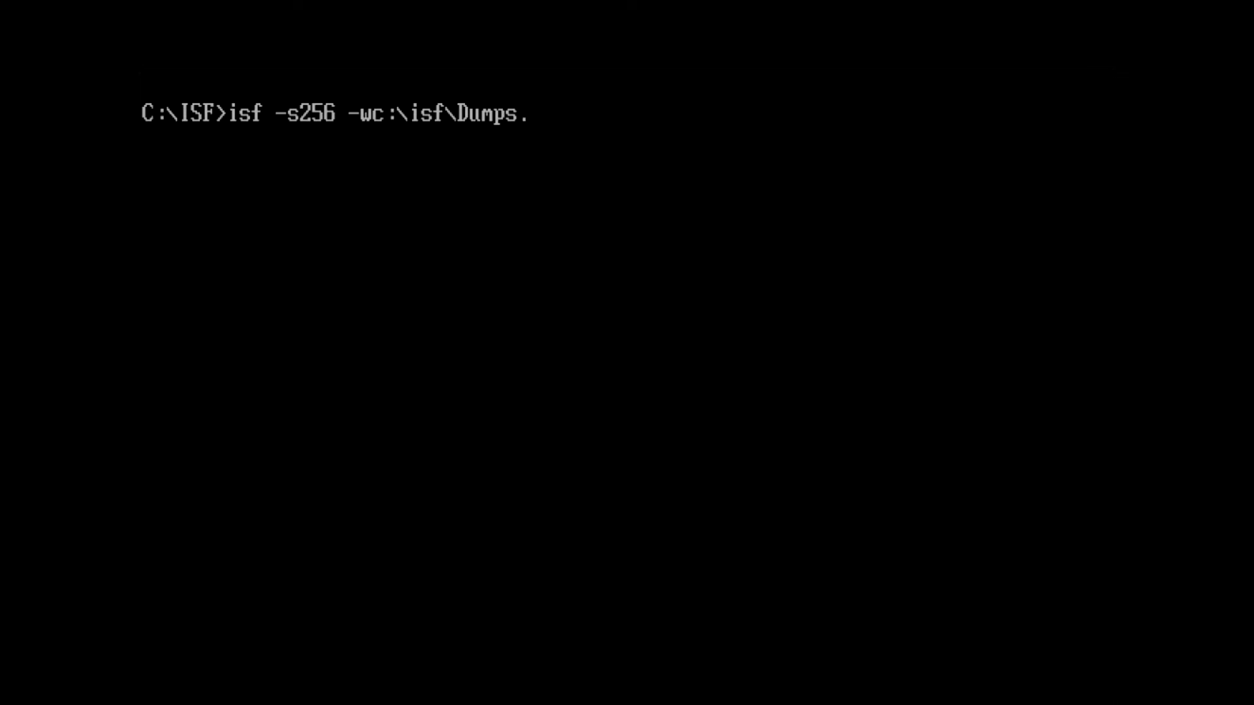
key("Backspace")
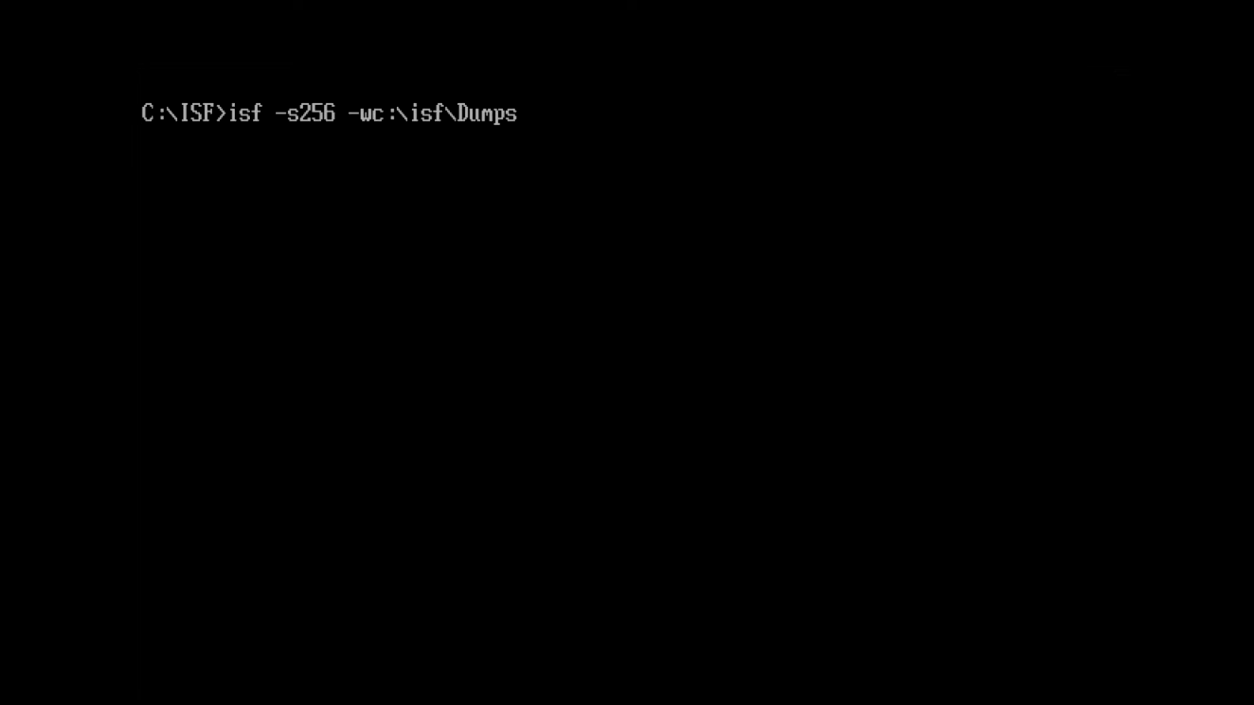
type("\\")
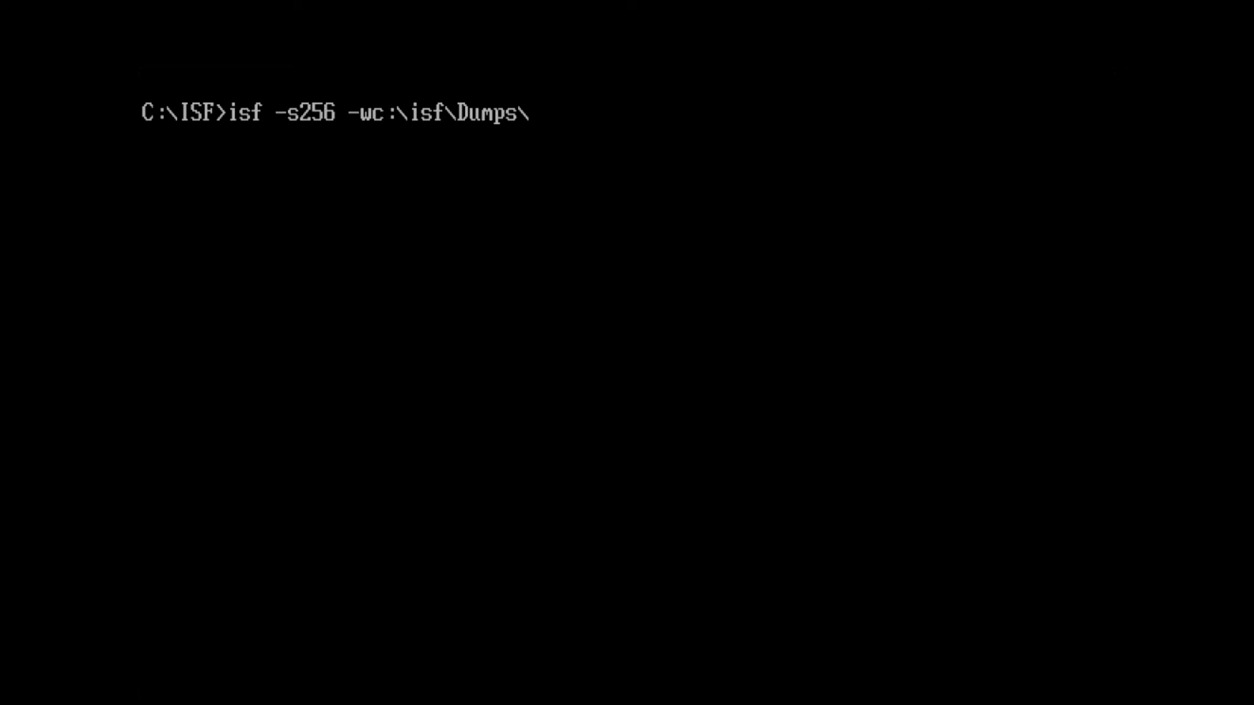
type("64")
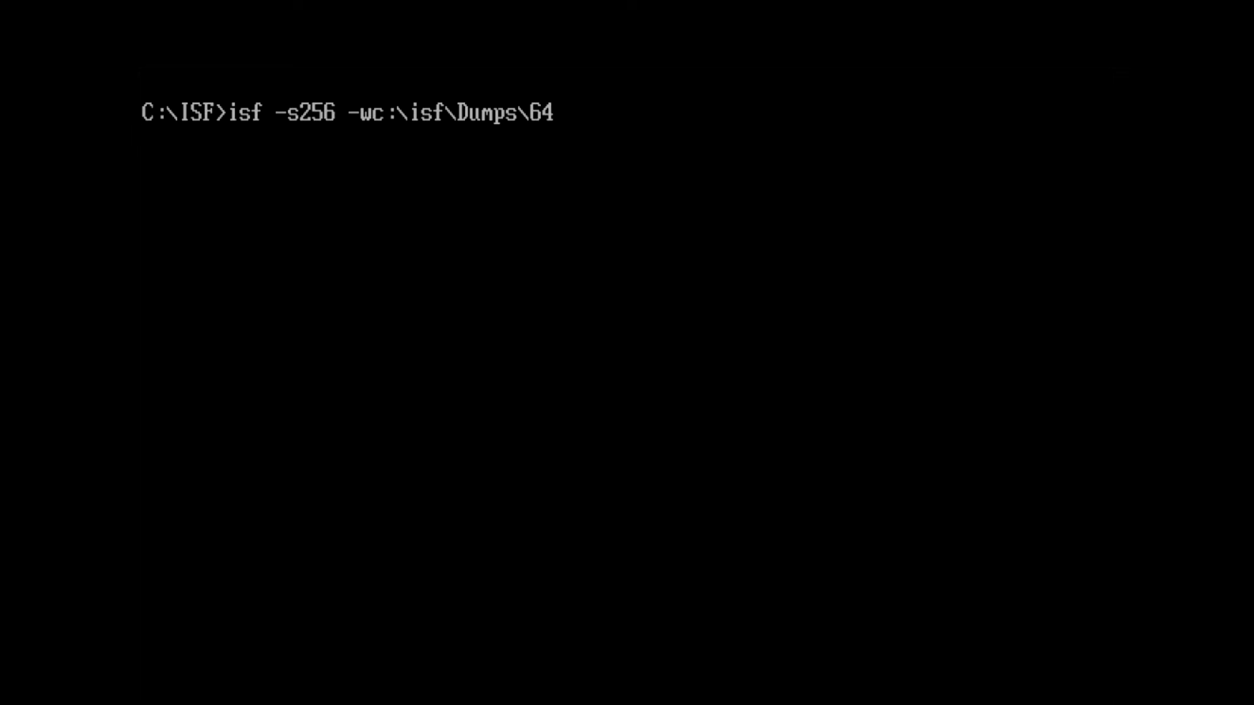
type("DD")
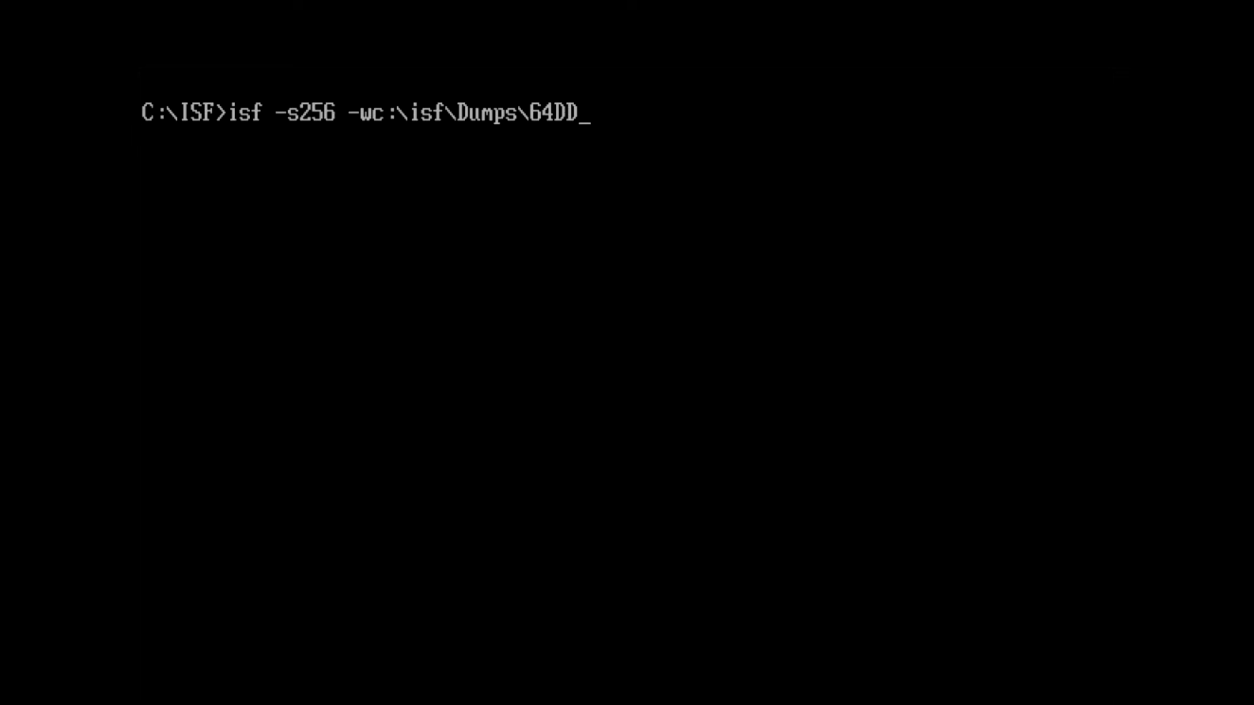
type("IPL.")
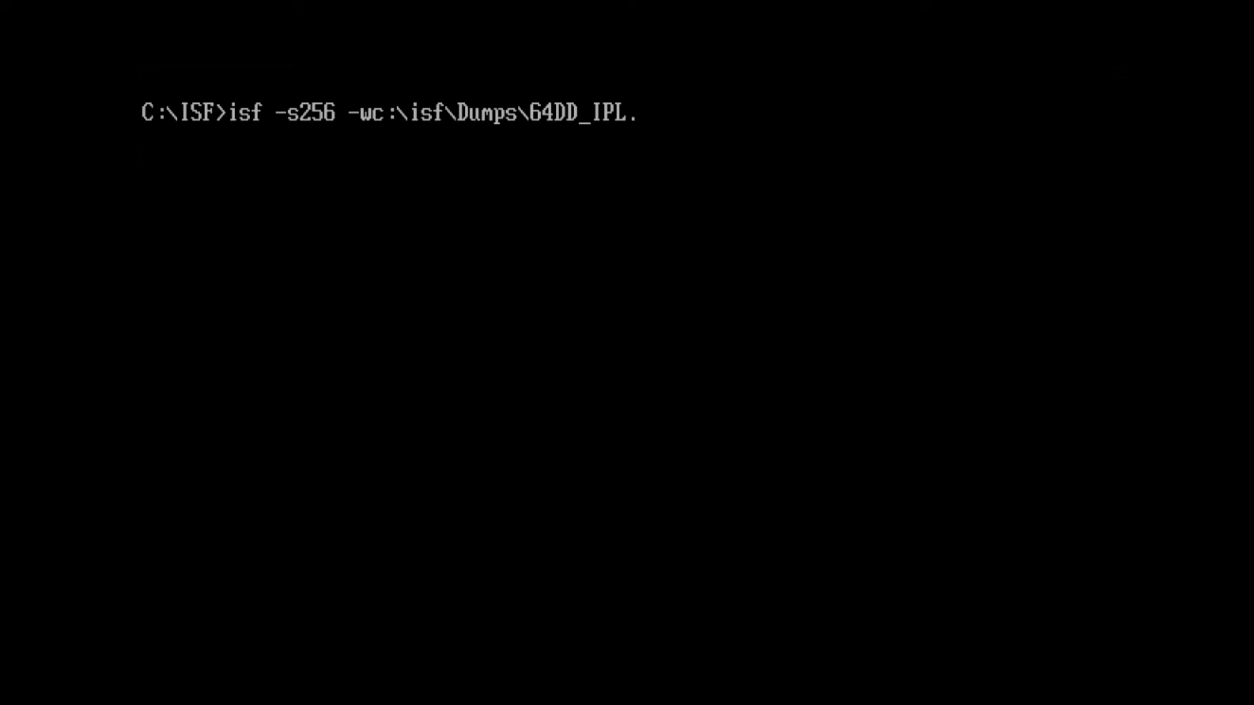
type("bin")
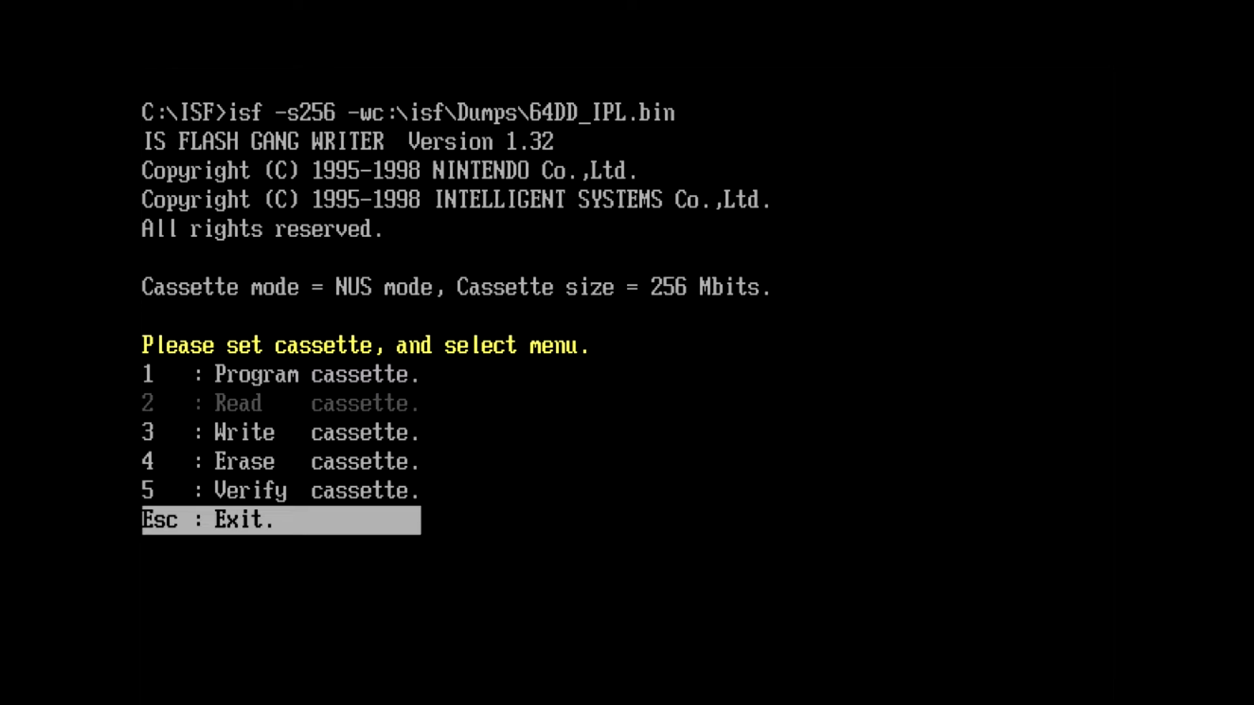
Choose '1 : Program cassette' from the writer's menu
key("up")
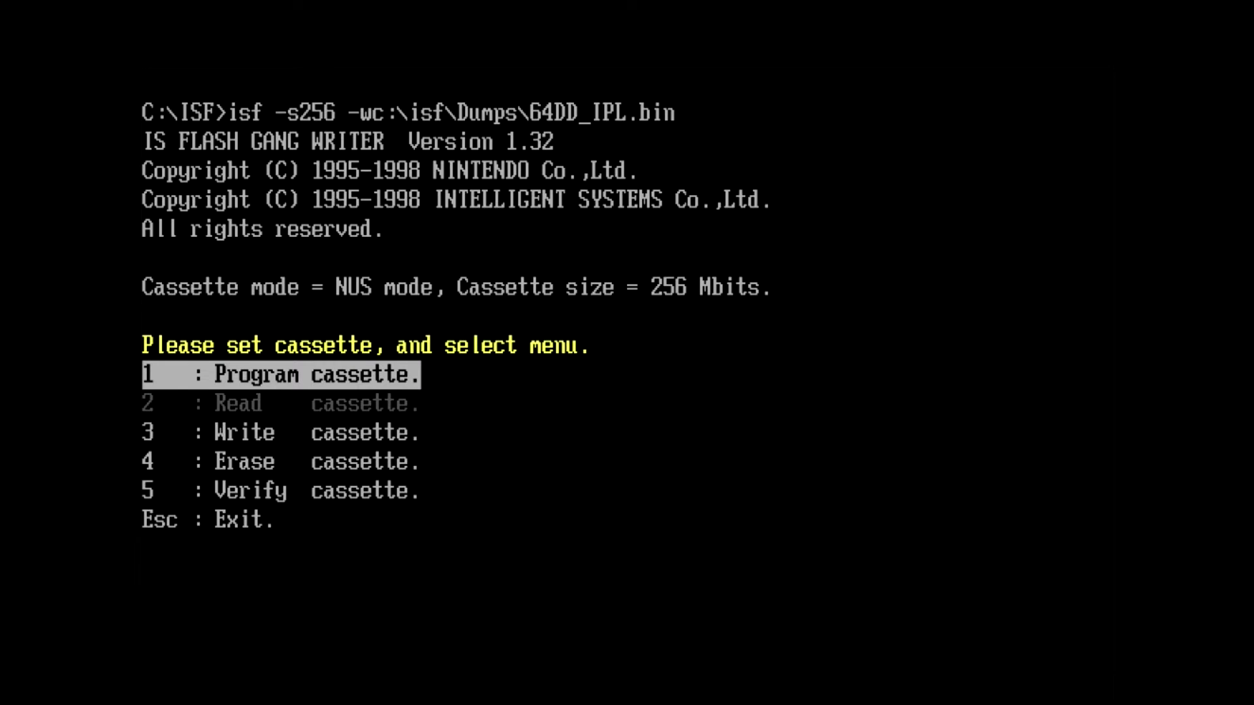